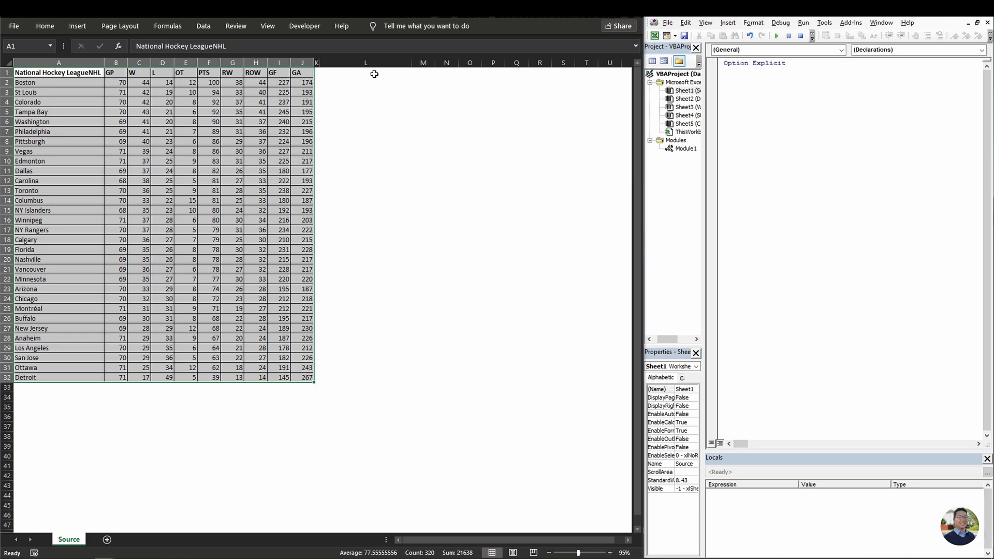
Write Sub copy() with Range("A1:J32").Copy Range("L1:...") to duplicate the table at L1.
{"action": "left_click", "coordinate": [686, 148]}
{"action": "type", "text": "Sub copy("}
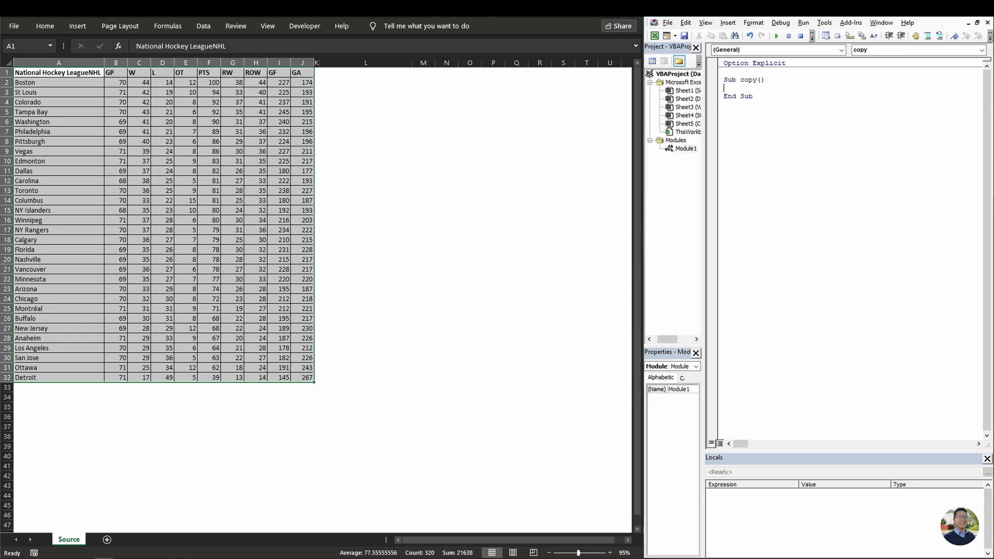
{"action": "type", "text": "Range ("}
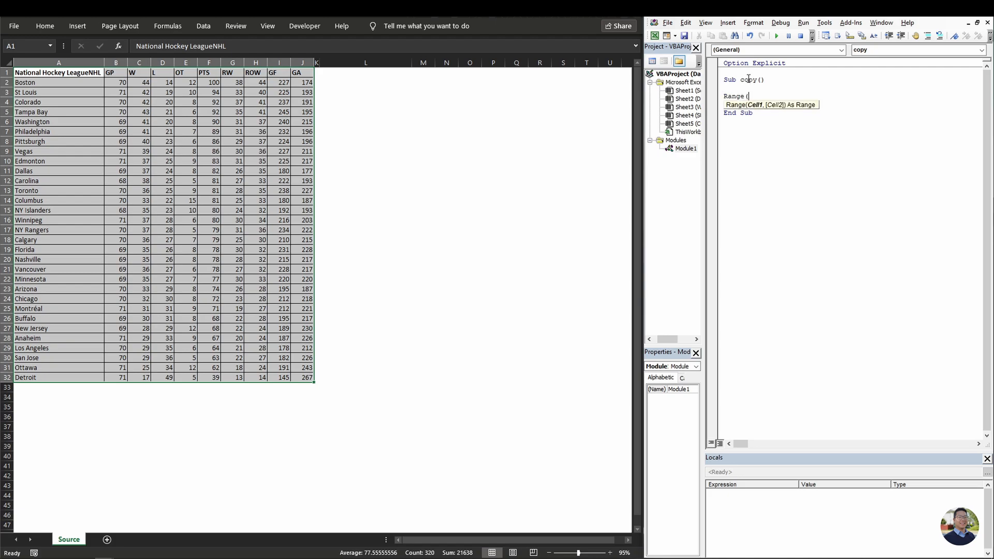
{"action": "type", "text": "\"A1:"}
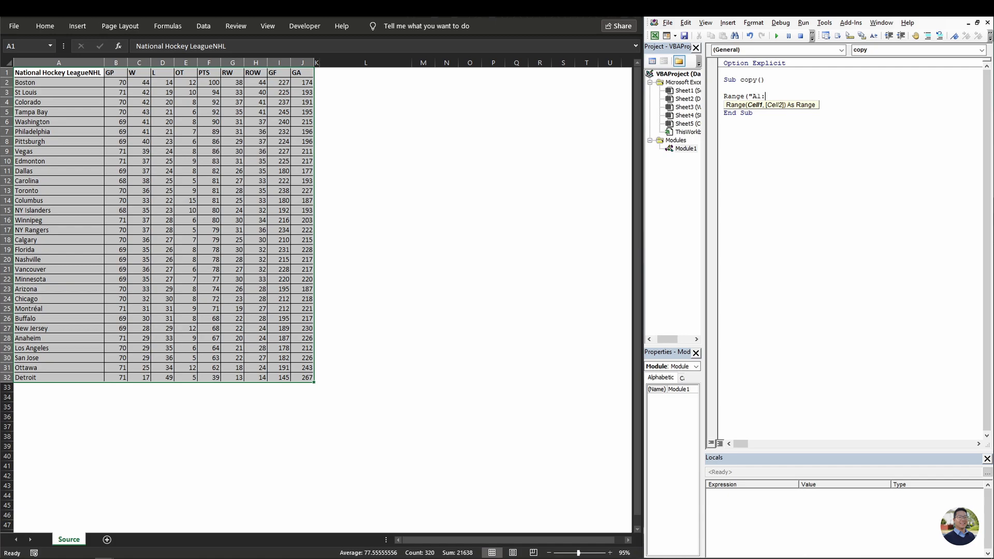
{"action": "type", "text": "J32"}
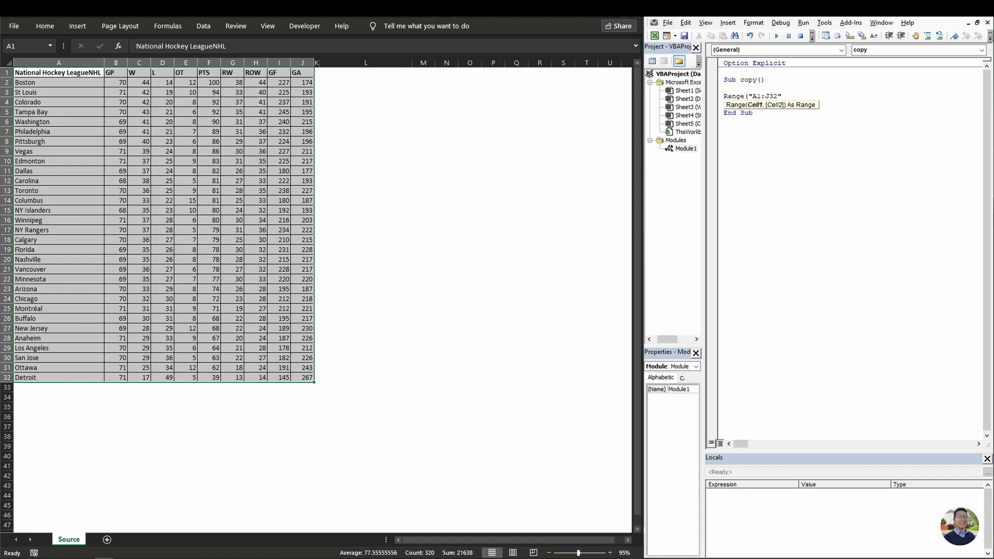
{"action": "type", "text": ".copy"}
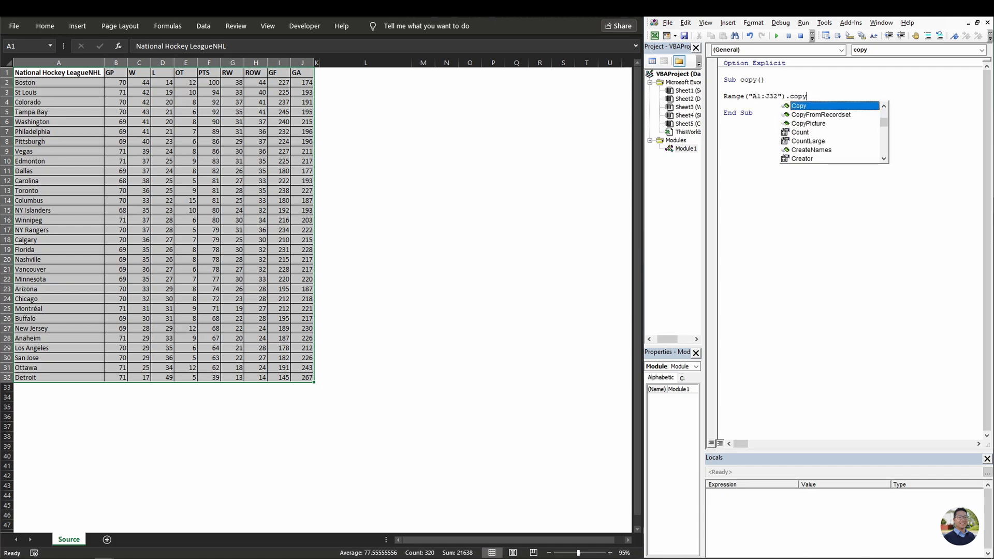
{"action": "key", "text": "Tab"}
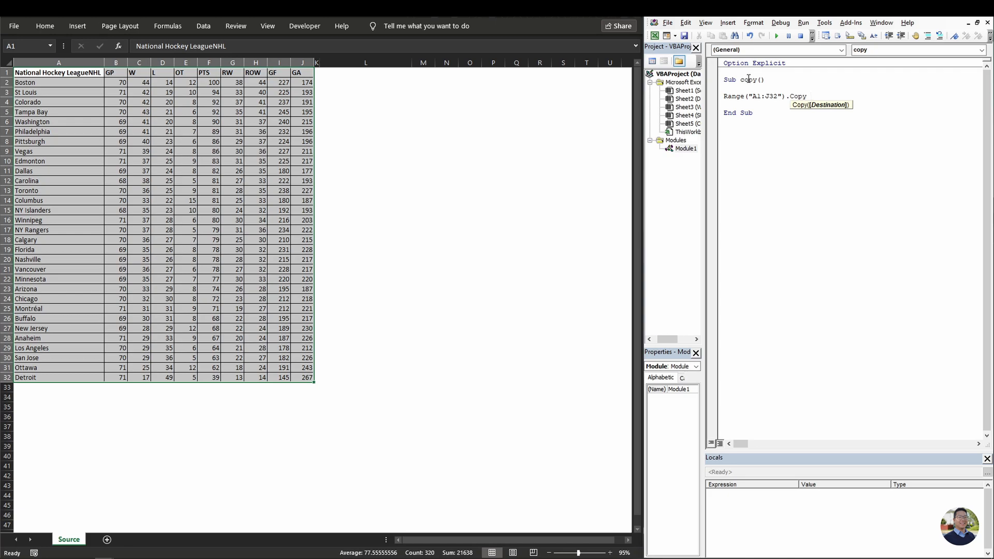
{"action": "type", "text": "Range(\""}
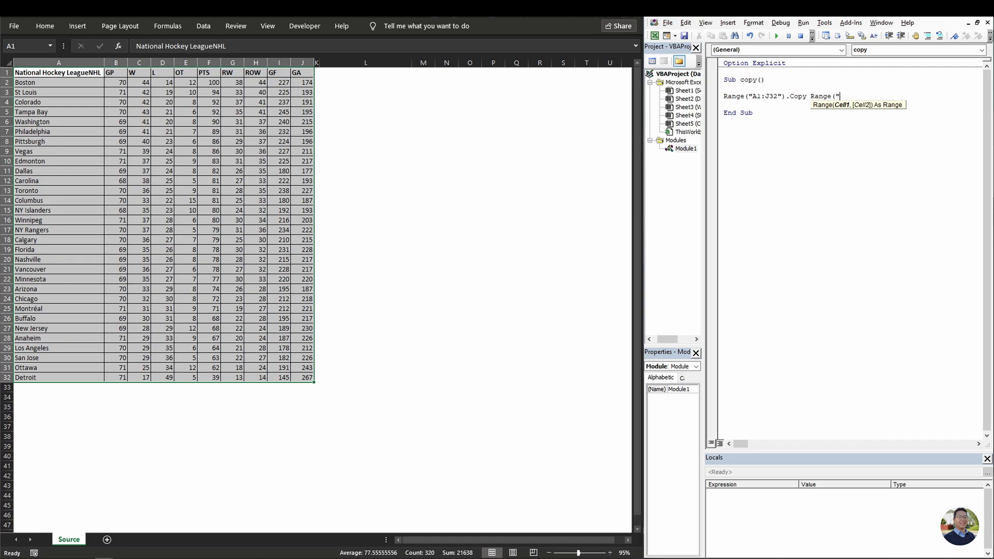
{"action": "type", "text": "L1:U32\")"}
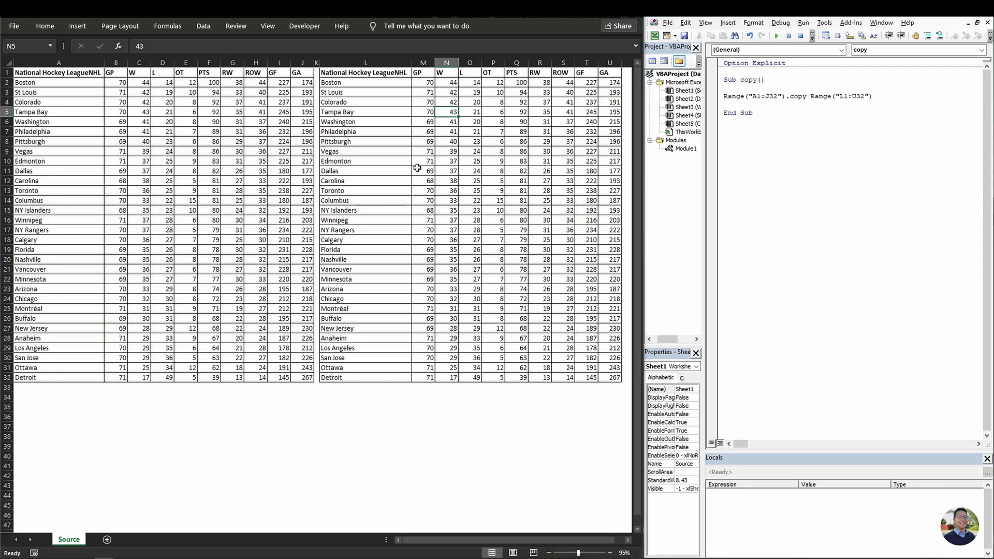
{"action": "mouse_move", "coordinate": [412, 166]}
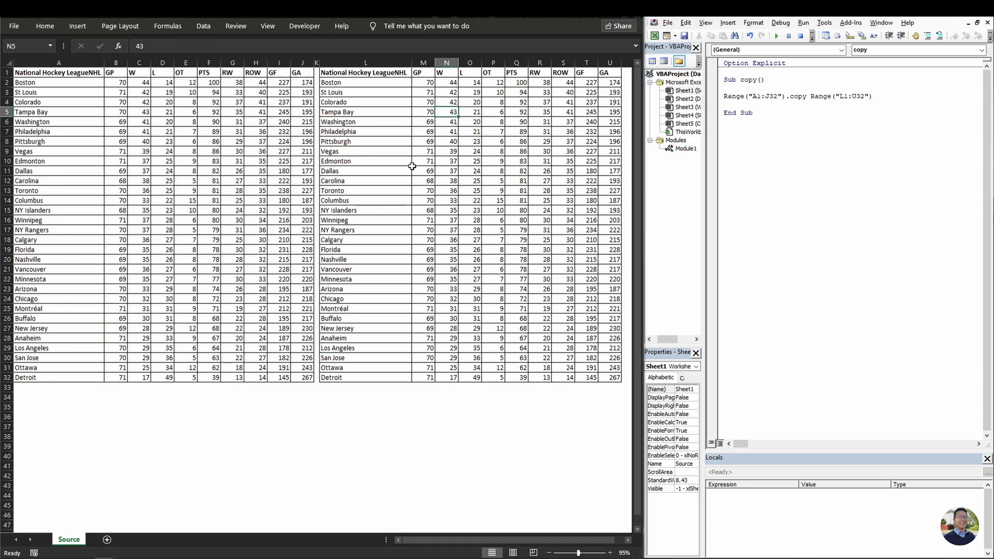
{"action": "mouse_move", "coordinate": [393, 119]}
{"action": "type", "text": "s"}
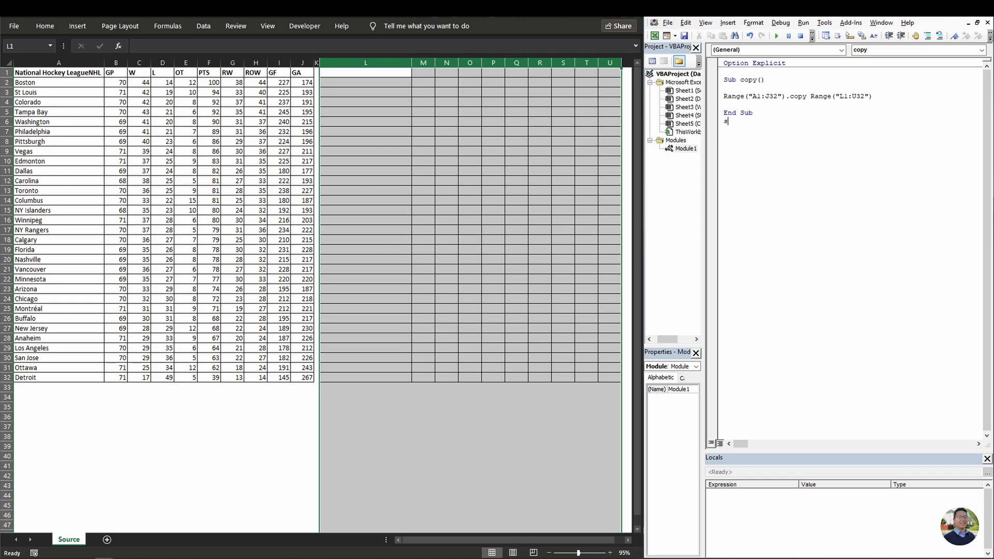
Write Sub copyvalue() with Range("L1:U32").Value = Range("A1:J32").Value.
{"action": "type", "text": "ub copyvalue ("}
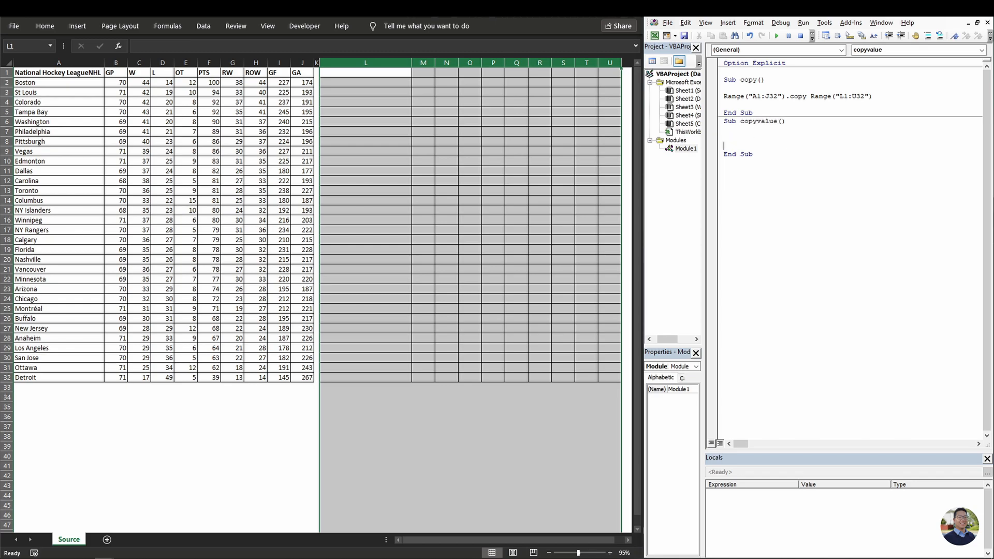
{"action": "type", "text": "Range(\"L1:U"}
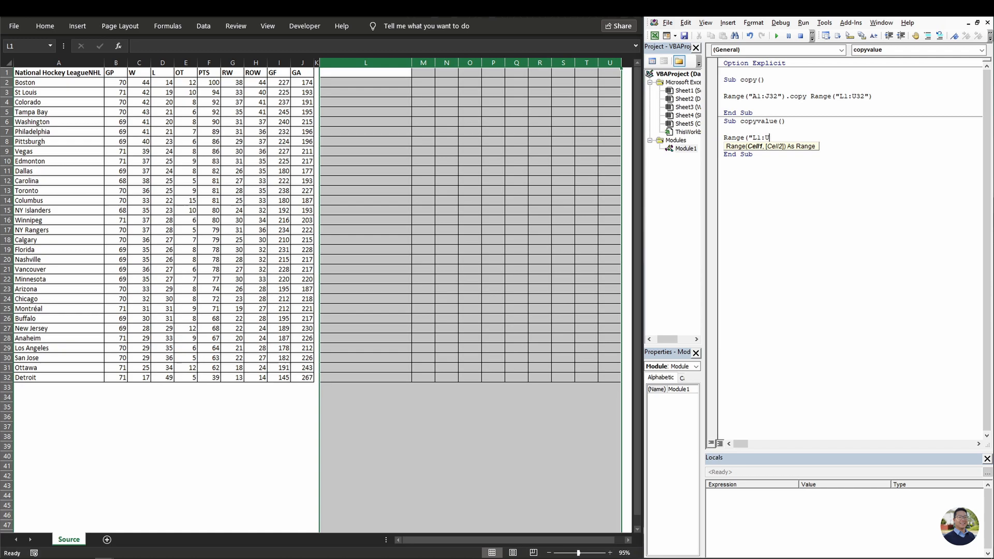
{"action": "type", "text": "."}
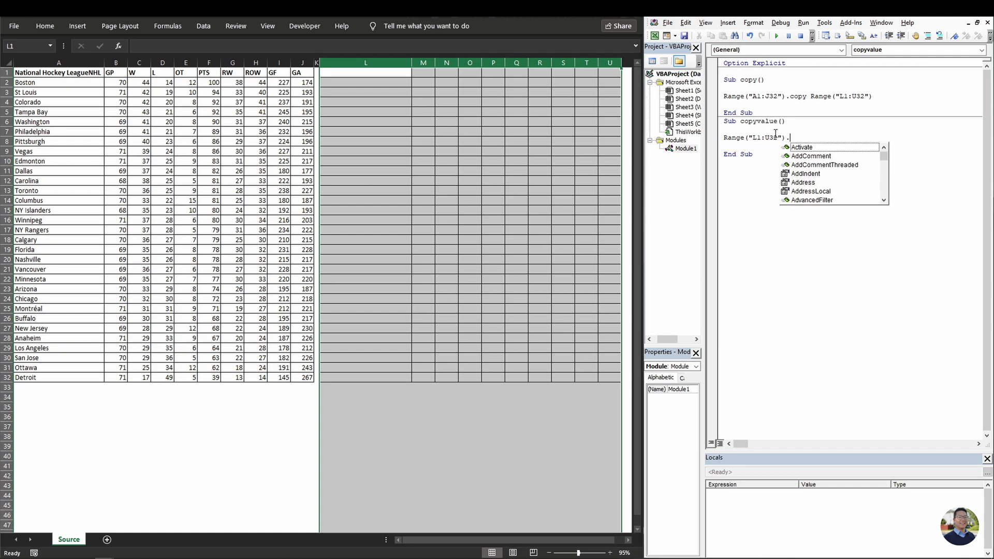
{"action": "type", "text": "value ="}
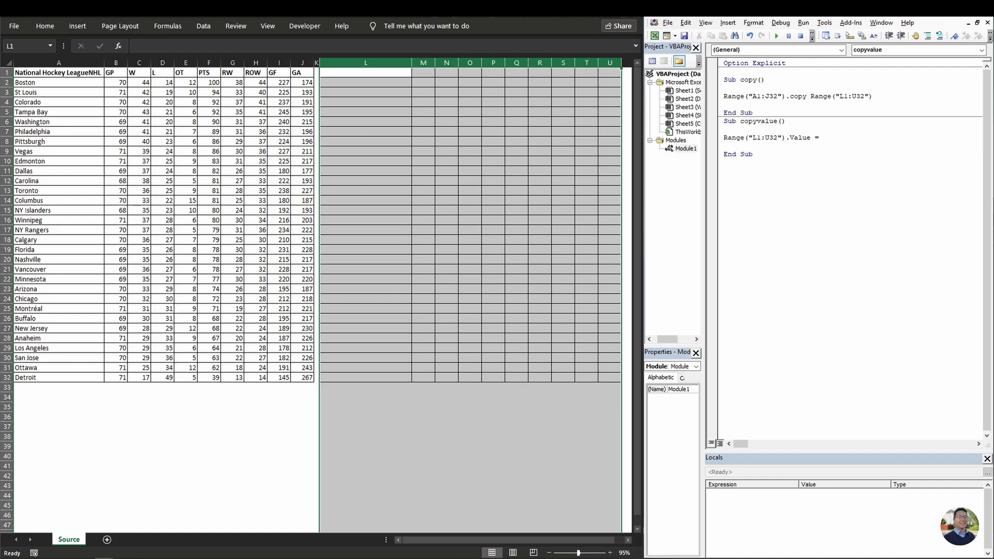
{"action": "type", "text": "Range"}
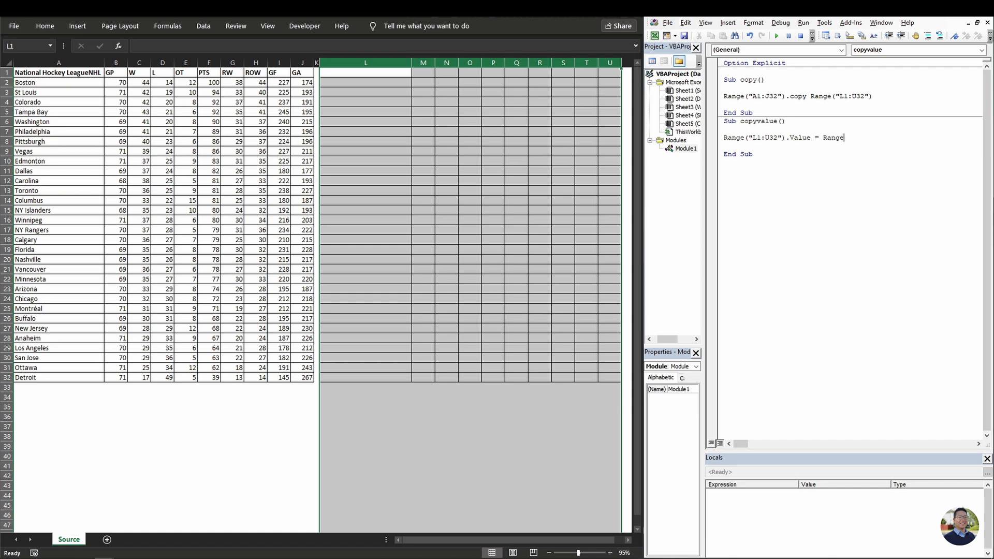
{"action": "type", "text": "Range(\"A1:"}
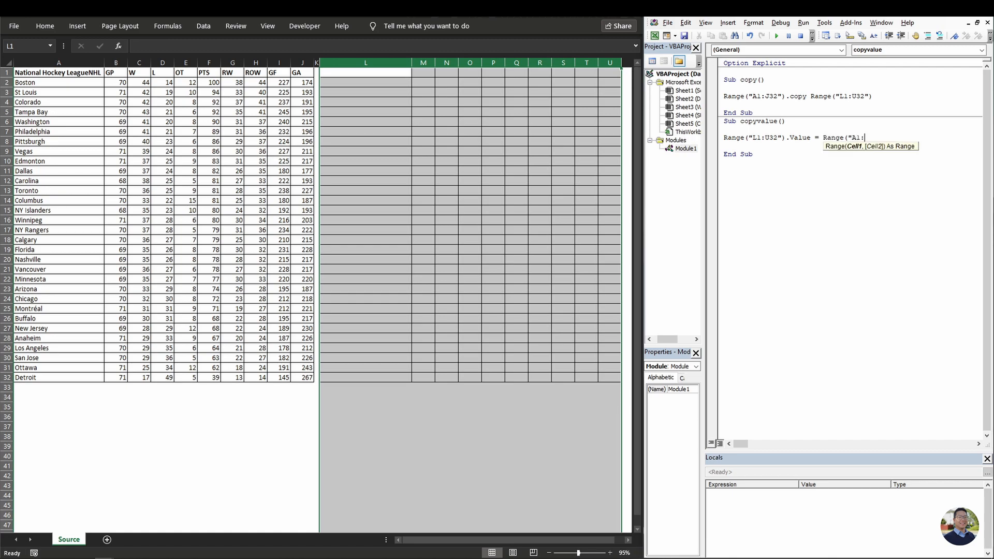
{"action": "type", "text": "J32\""}
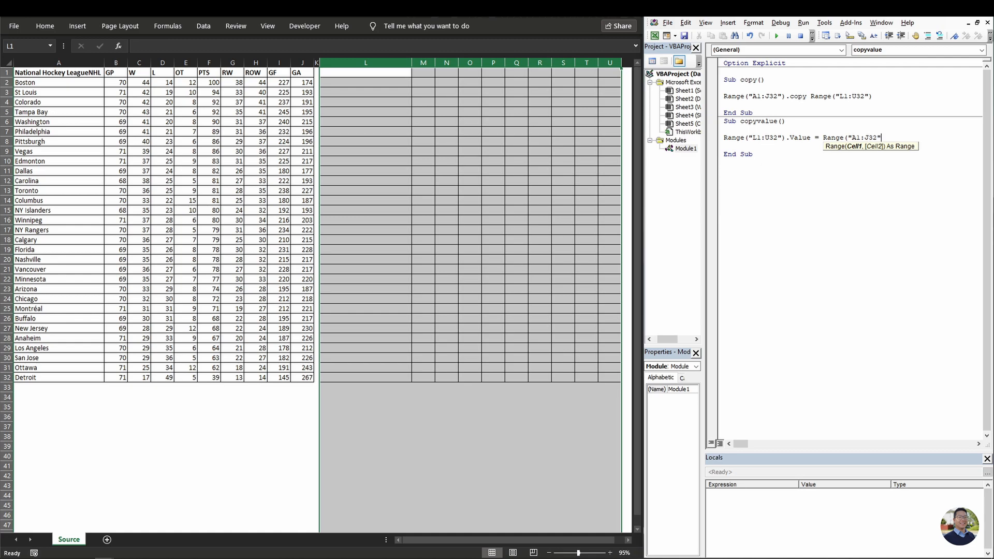
{"action": "type", "text": ".value"}
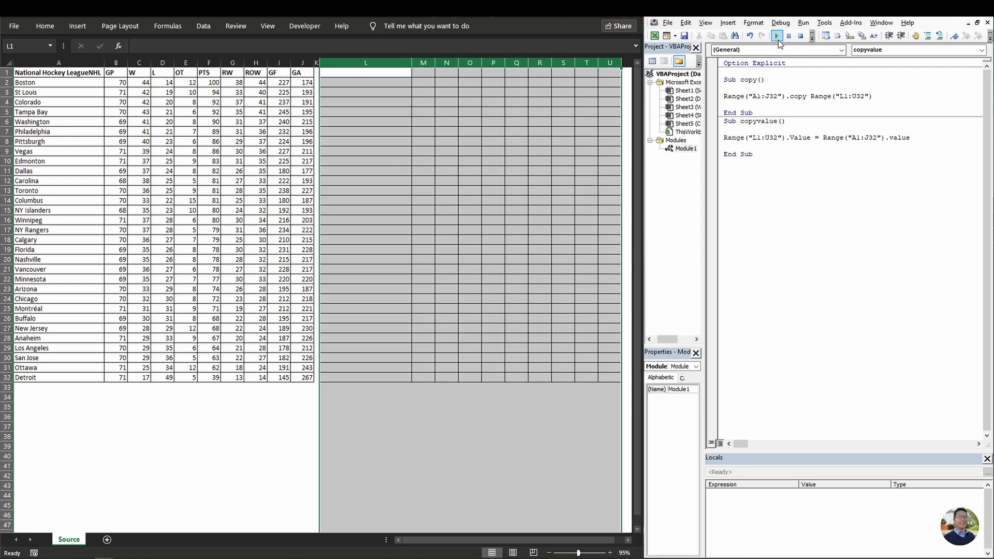
Run copyvalue so the NHL table's values fill L1:U32 beside the original.
{"action": "left_click", "coordinate": [776, 36]}
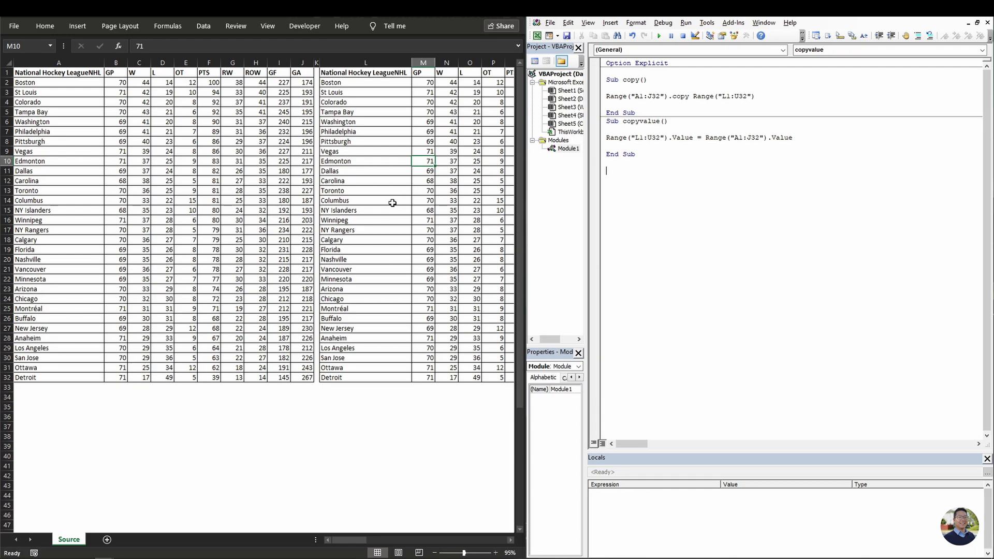
{"action": "mouse_move", "coordinate": [405, 194]}
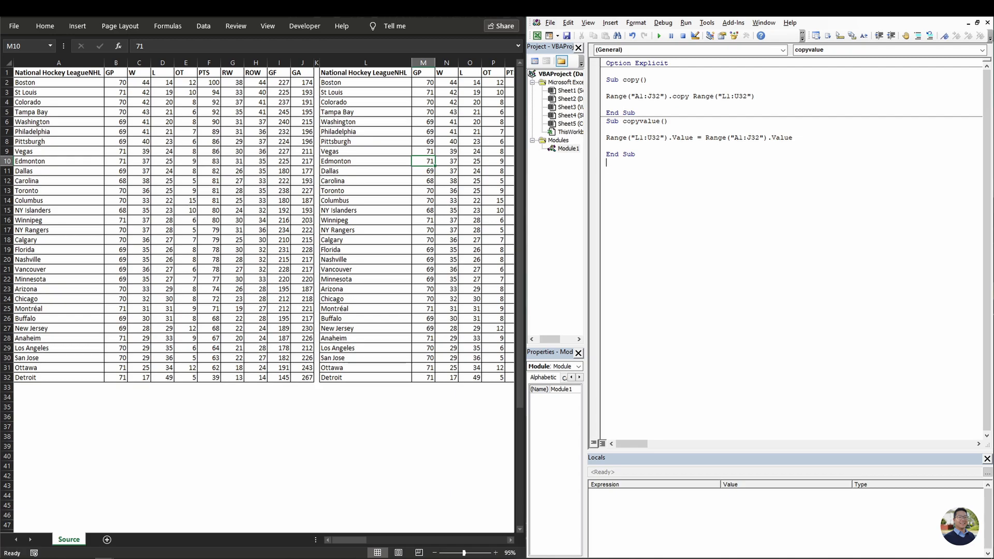
Start Sub copydynamic() and declare Dim source As Range, dest As Range.
{"action": "type", "text": "sub"}
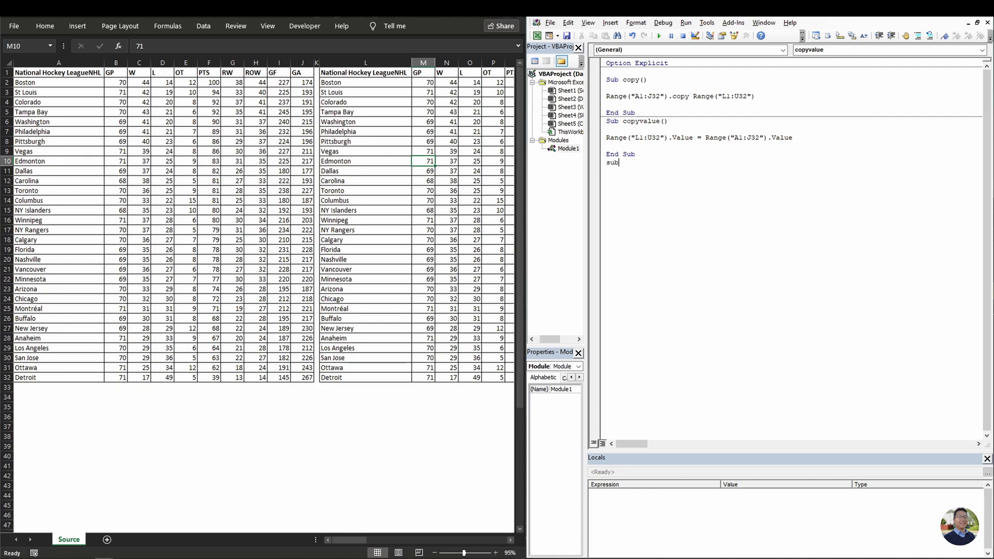
{"action": "type", "text": "copy"}
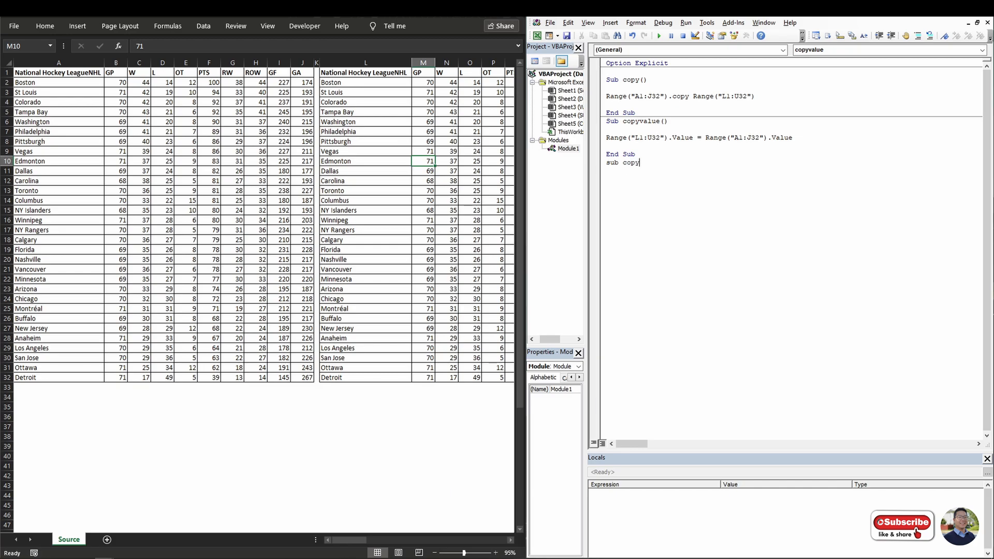
{"action": "type", "text": "dynami"}
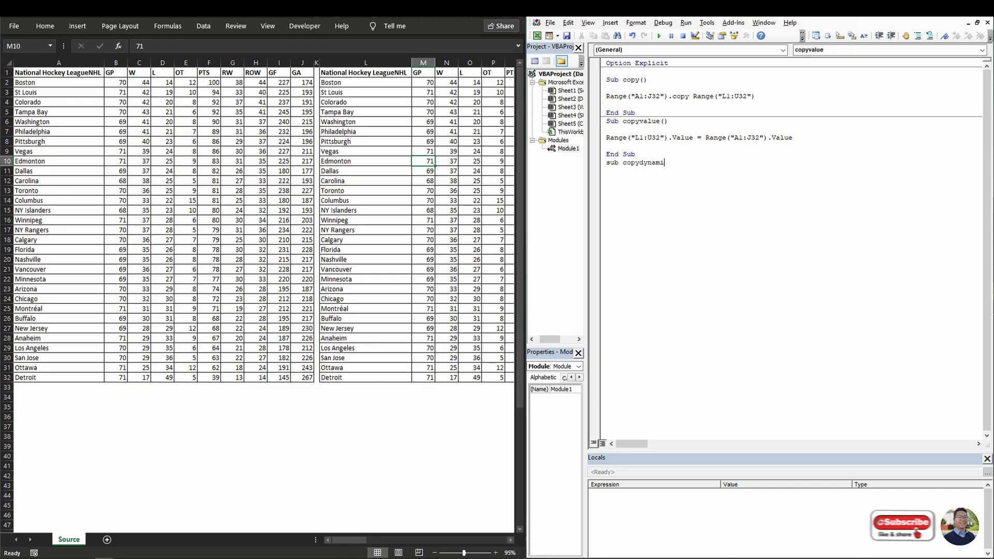
{"action": "key", "text": "enter"}
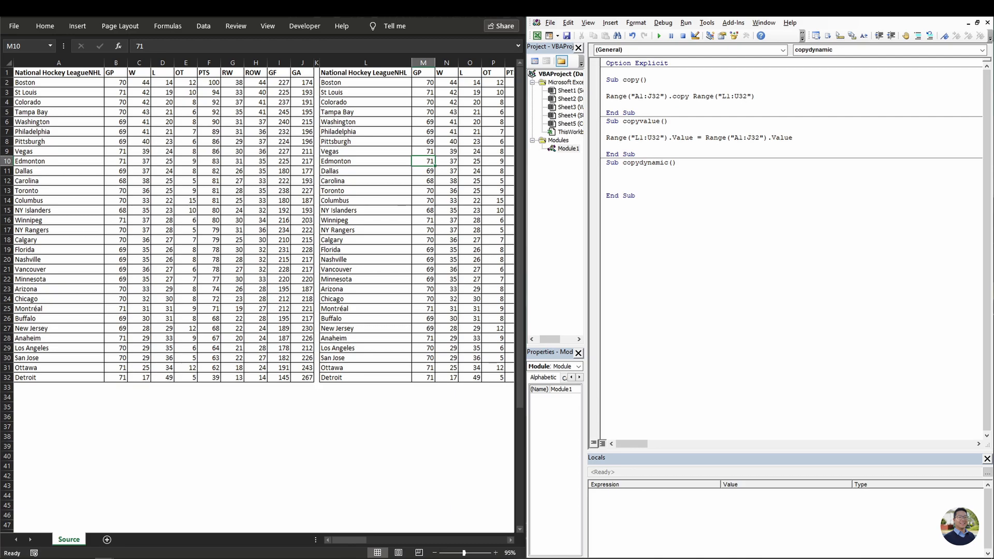
{"action": "type", "text": "dim s"}
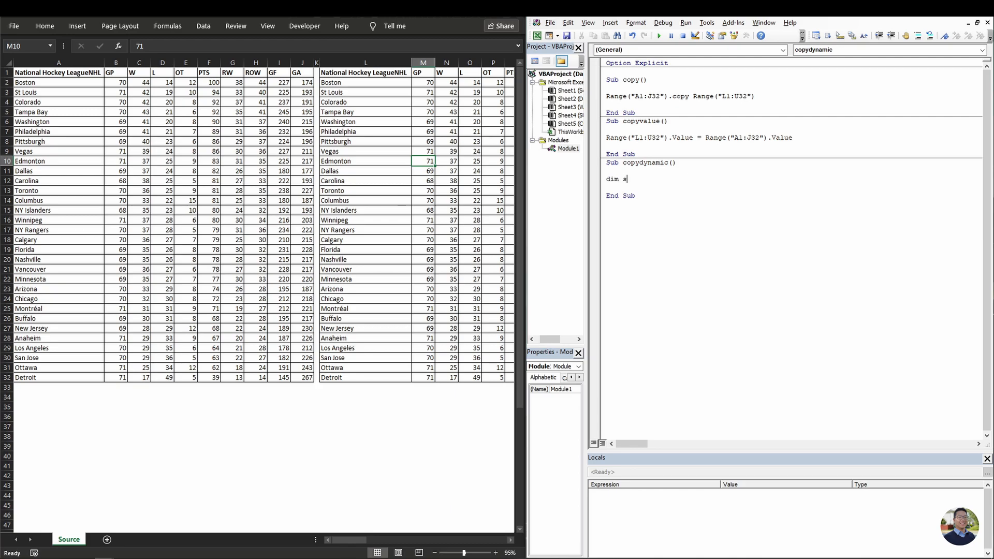
{"action": "type", "text": "ource as"}
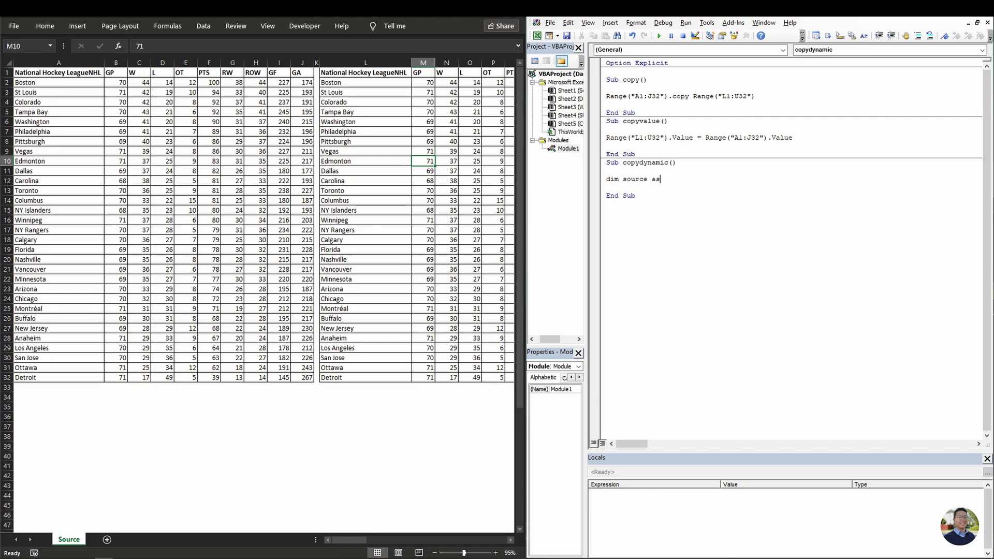
{"action": "type", "text": "Range, dest As Range"}
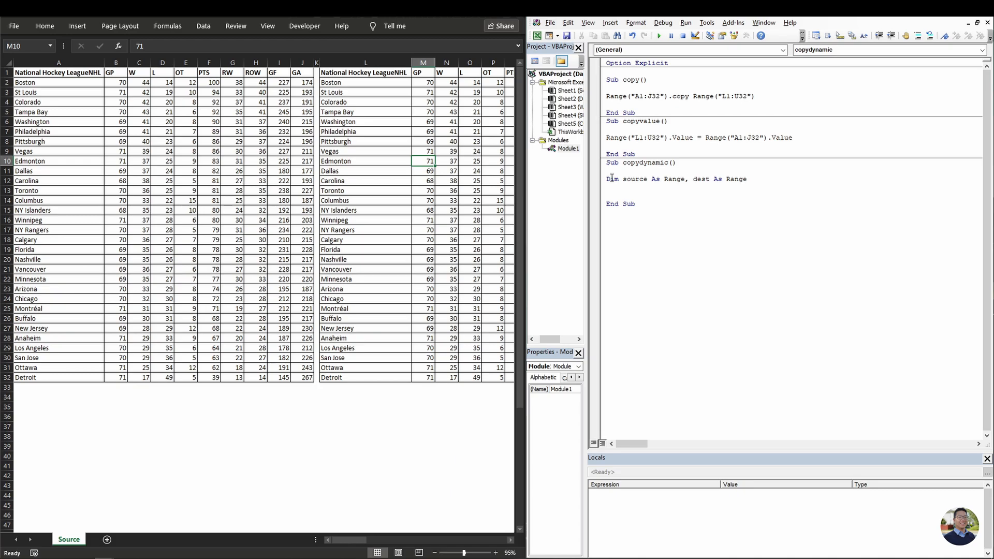
Set source = ThisWorkbook.Worksheets("Source").Range("A1").CurrentRegion.
{"action": "type", "text": "set"}
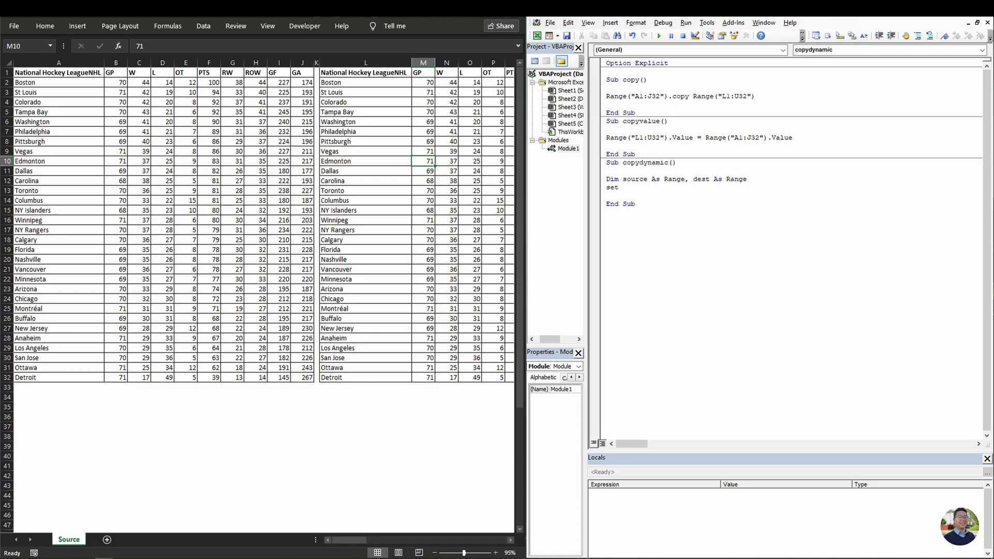
{"action": "type", "text": "source"}
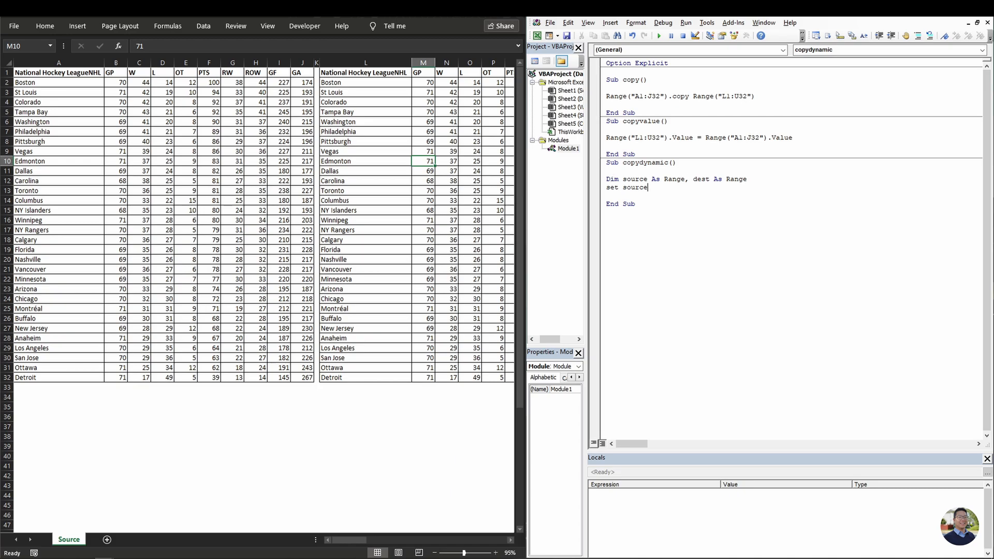
{"action": "type", "text": "= thisworkbook."}
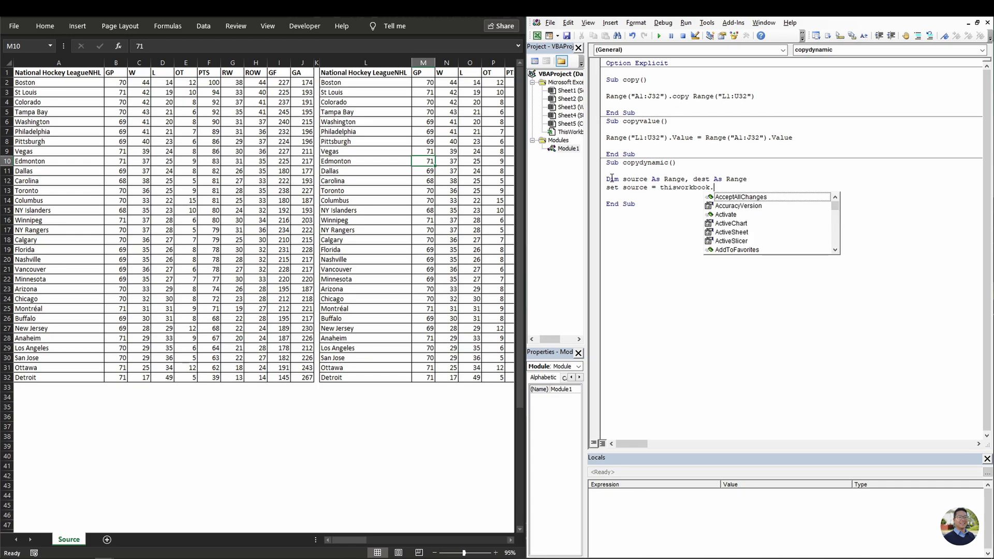
{"action": "type", "text": "worksheets("}
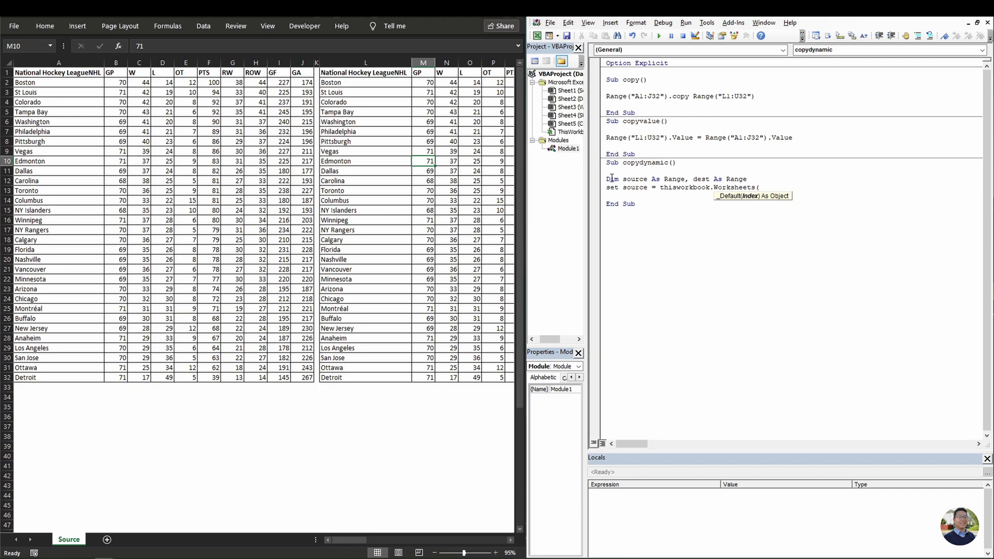
{"action": "type", "text": "\""}
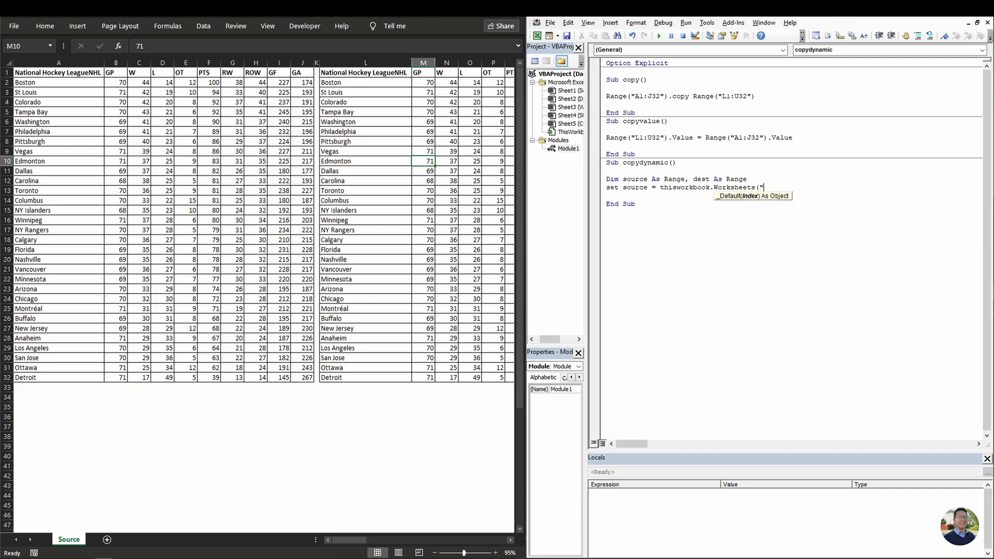
{"action": "type", "text": "Source\")"}
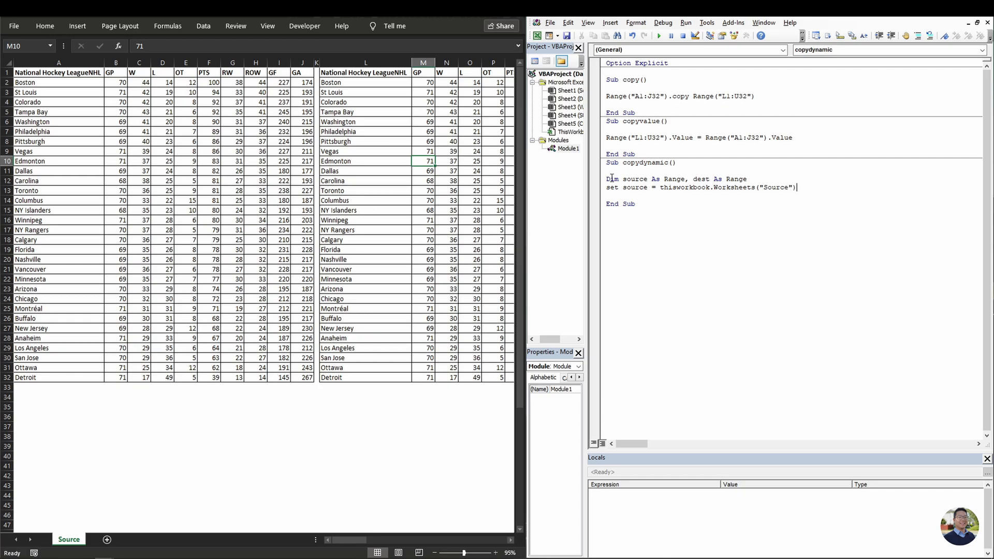
{"action": "type", "text": ".range"}
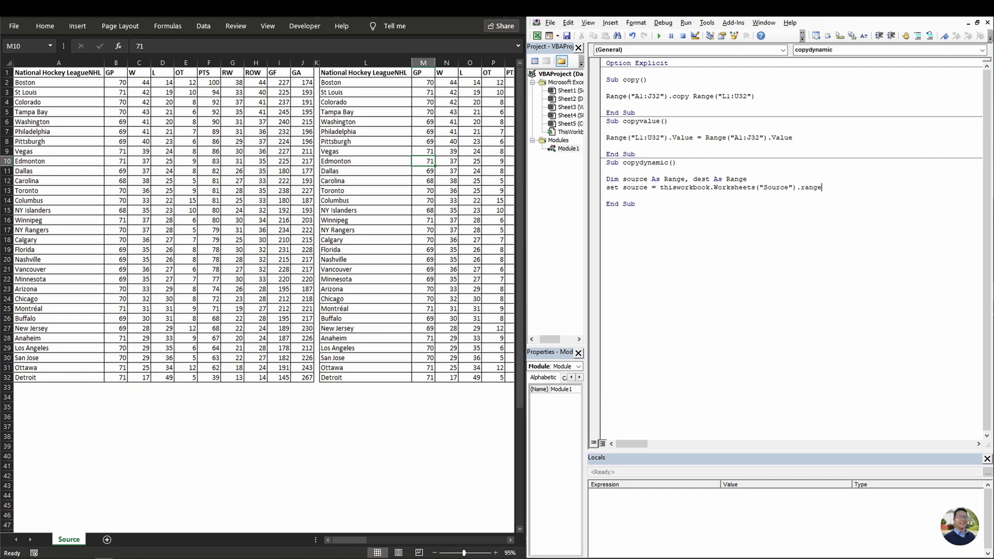
{"action": "type", "text": "(\"A1\")."}
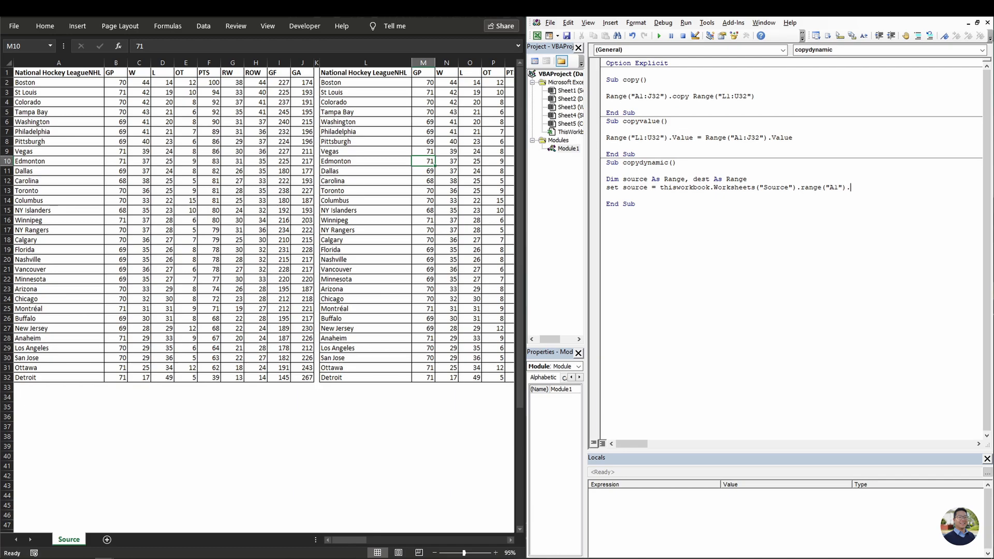
{"action": "type", "text": "currentregion"}
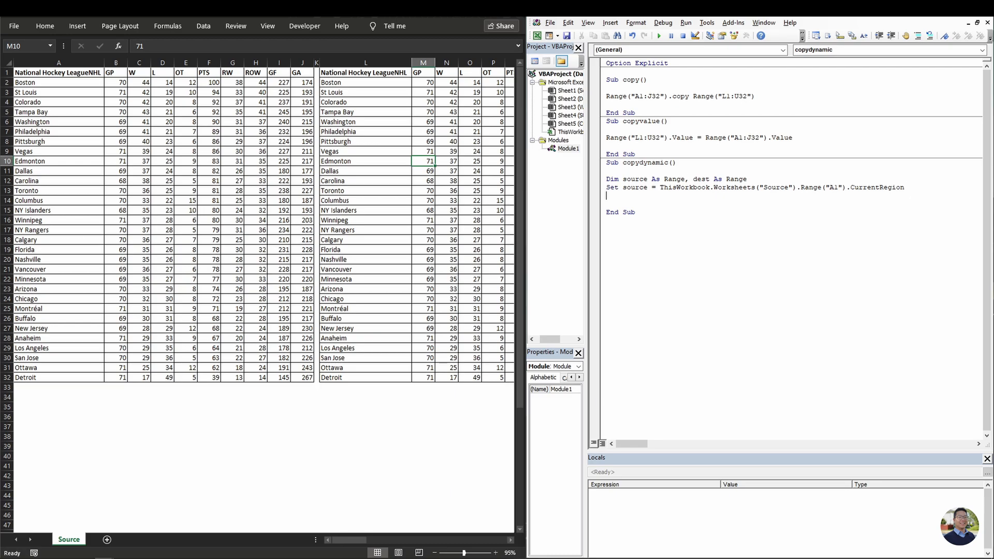
{"action": "left_click", "coordinate": [58, 92]}
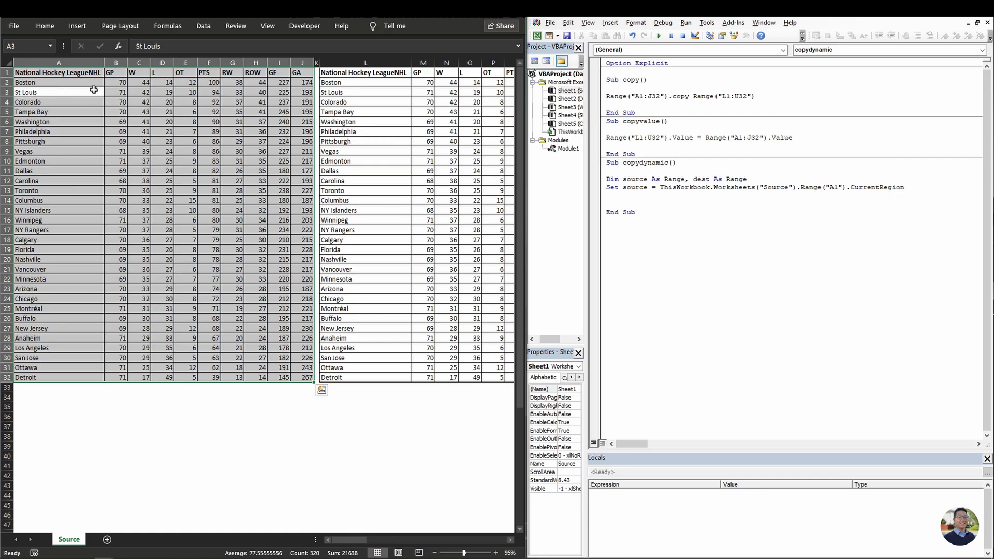
{"action": "left_click", "coordinate": [58, 72]}
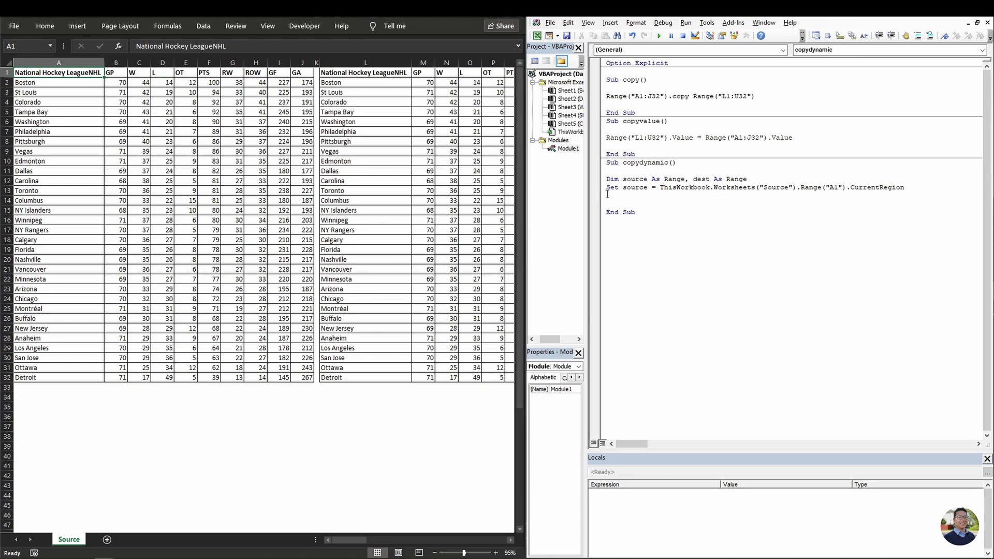
Set dest = ThisWorkbook.Worksheets("Source").Range("L1") after clearing columns L:U.
{"action": "type", "text": "set dest = ThisWorkbook.Worksheets(\"Source\").Range(\"L1"}
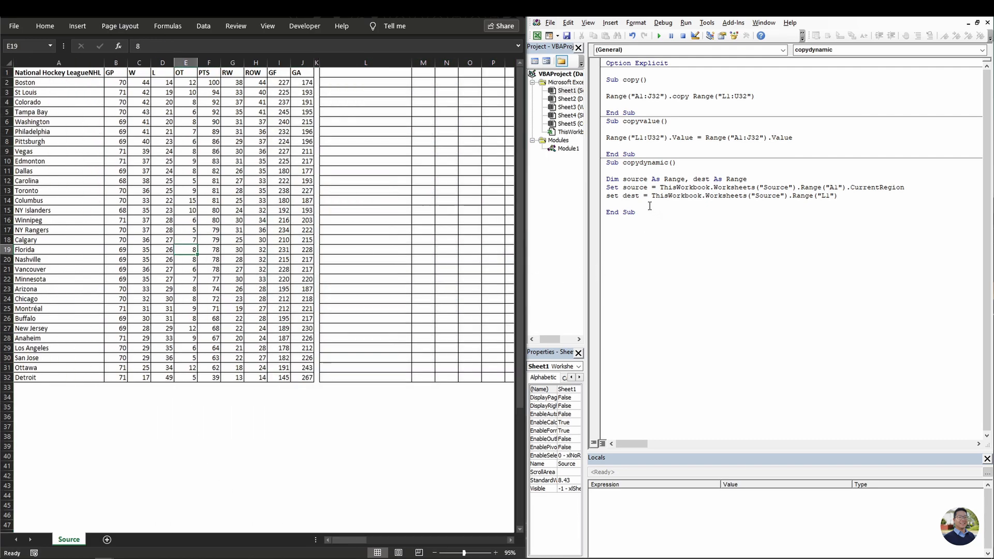
{"action": "left_click", "coordinate": [840, 196]}
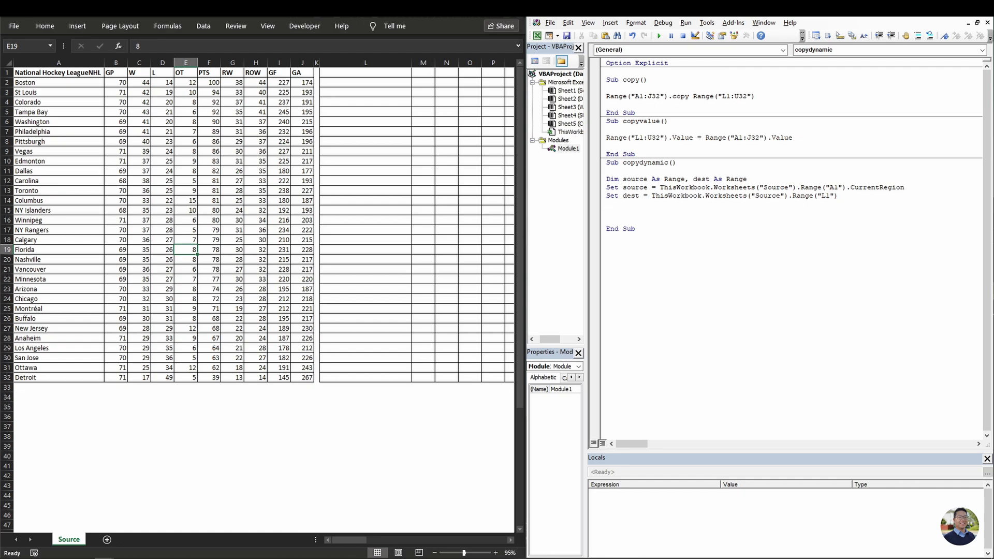
Write dest.Resize(source.Rows.Count, source.Columns.Count).Value = source.Value.
{"action": "type", "text": "Ra"}
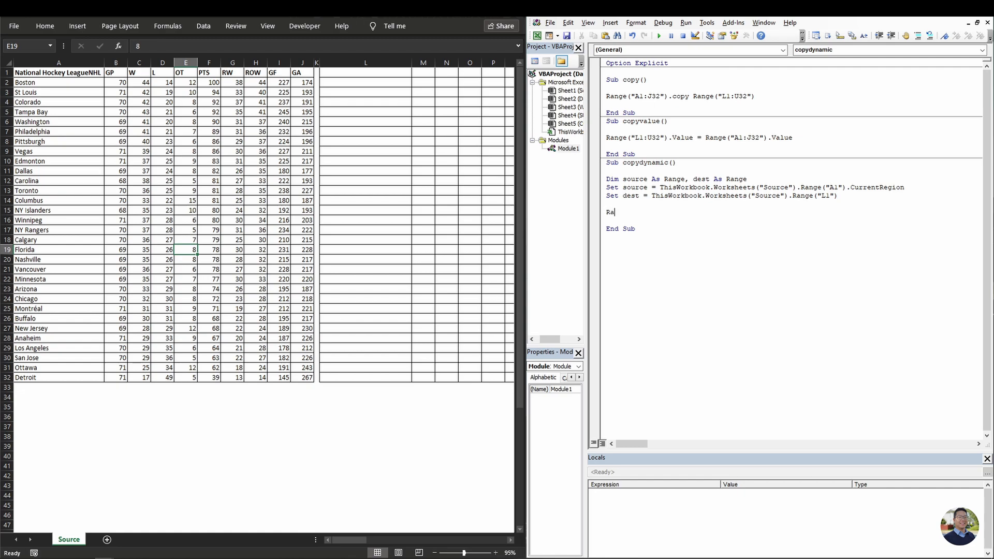
{"action": "key", "text": "Backspace"}
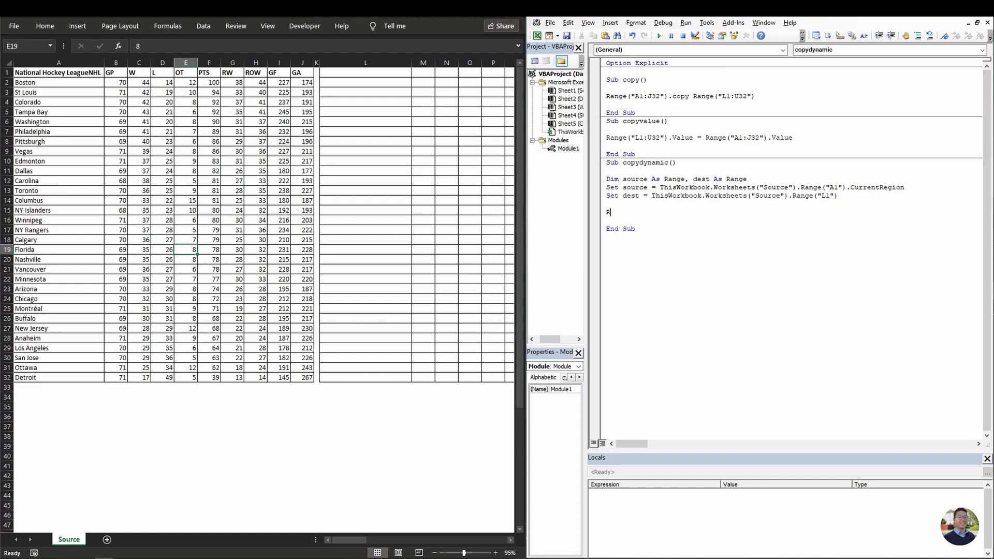
{"action": "type", "text": "est"}
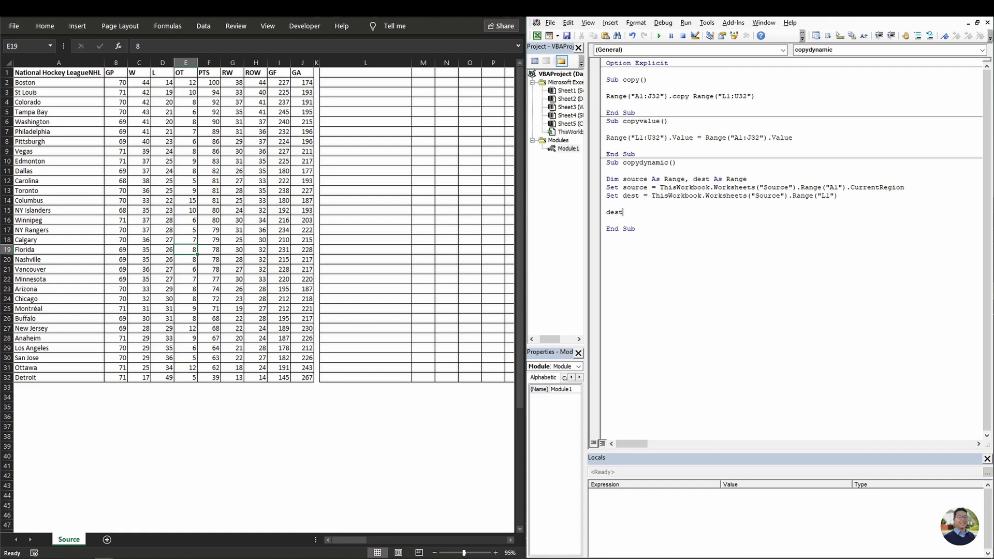
{"action": "type", "text": "."}
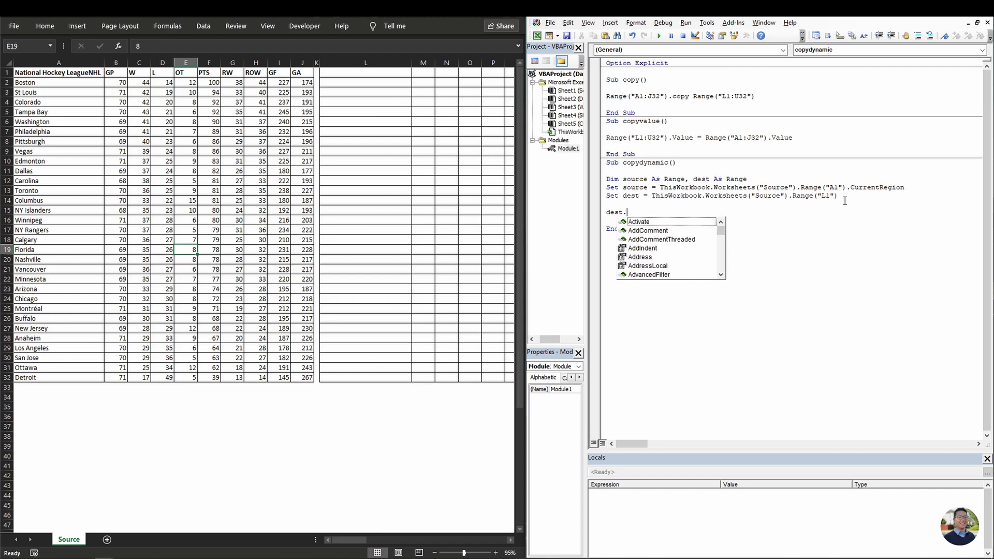
{"action": "type", "text": "resize"}
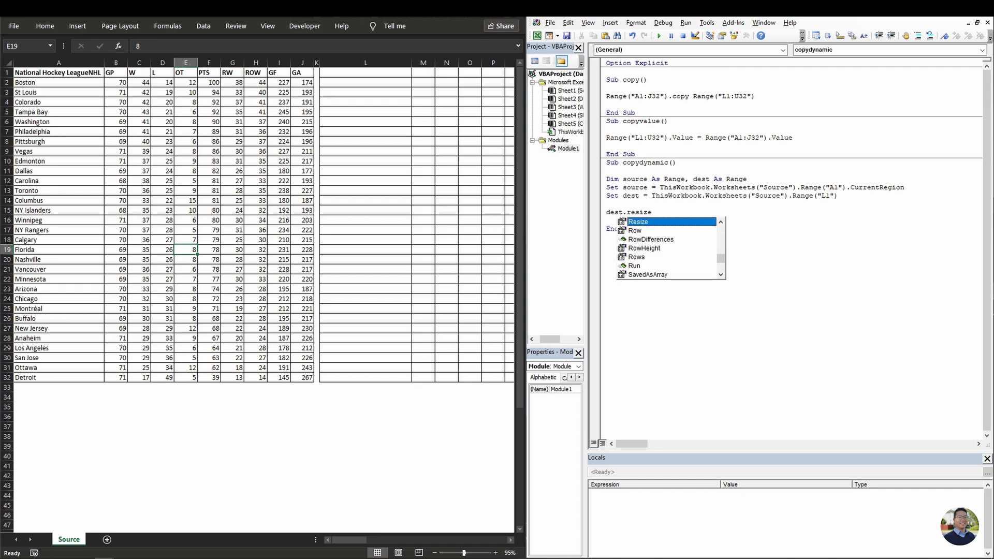
{"action": "type", "text": "("}
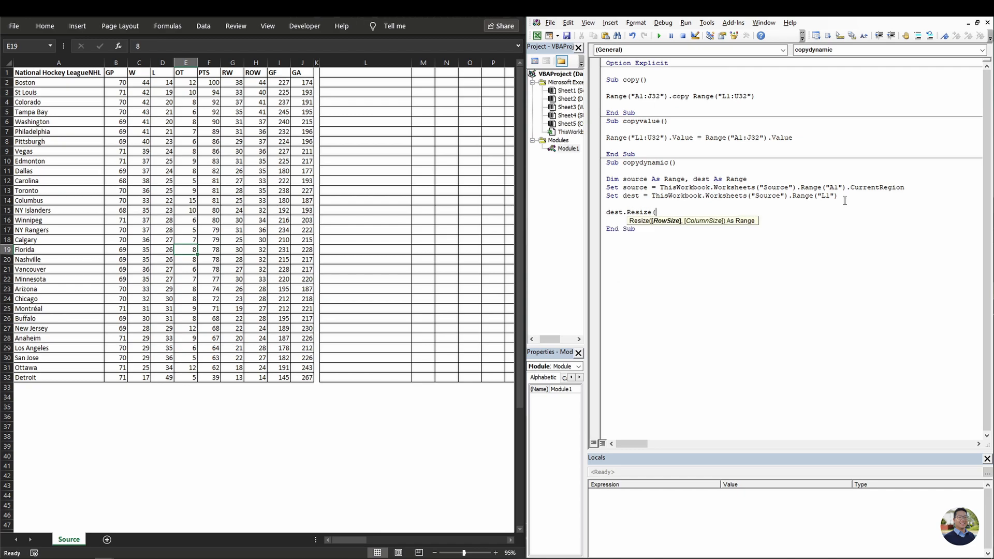
{"action": "type", "text": "sourc"}
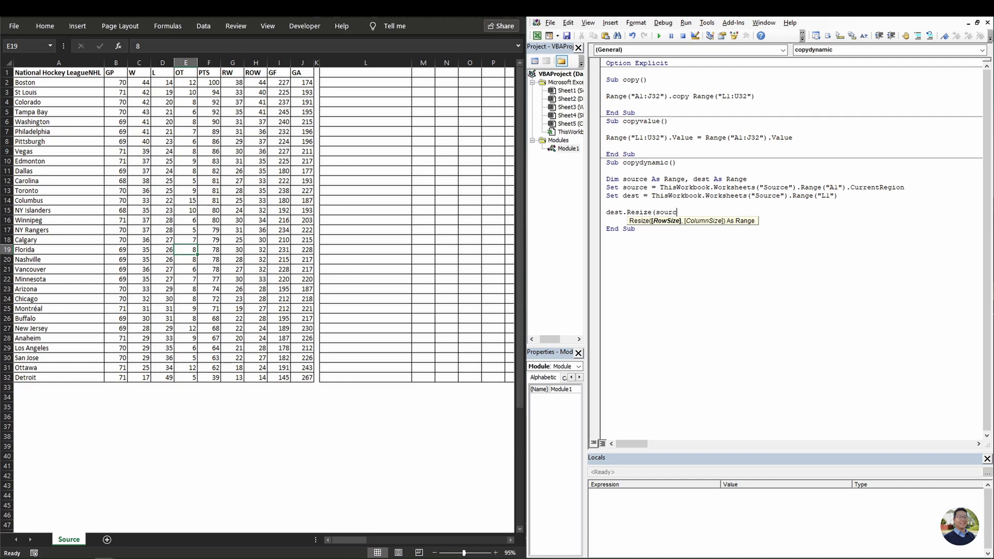
{"action": "type", "text": "Rows.Count,"}
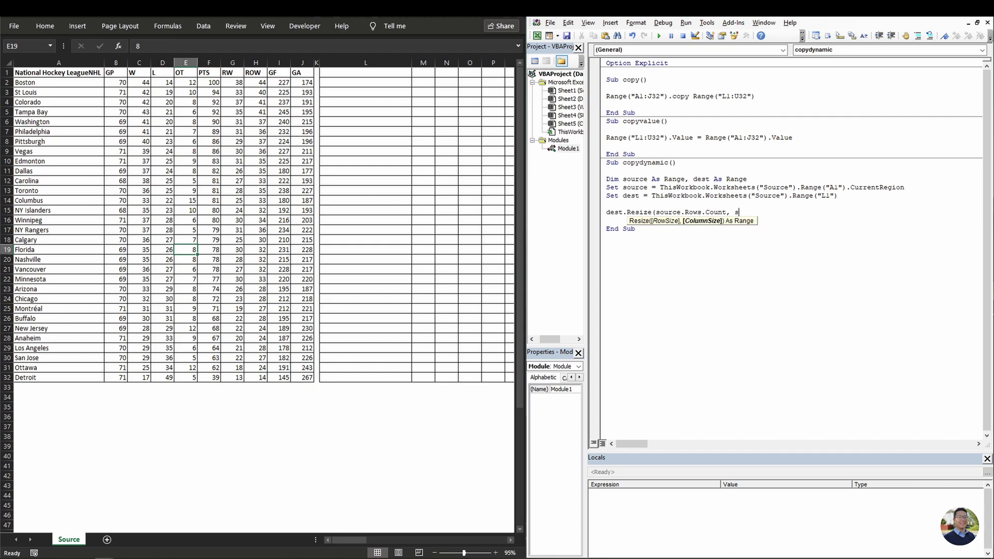
{"action": "type", "text": "source.columns.Count"}
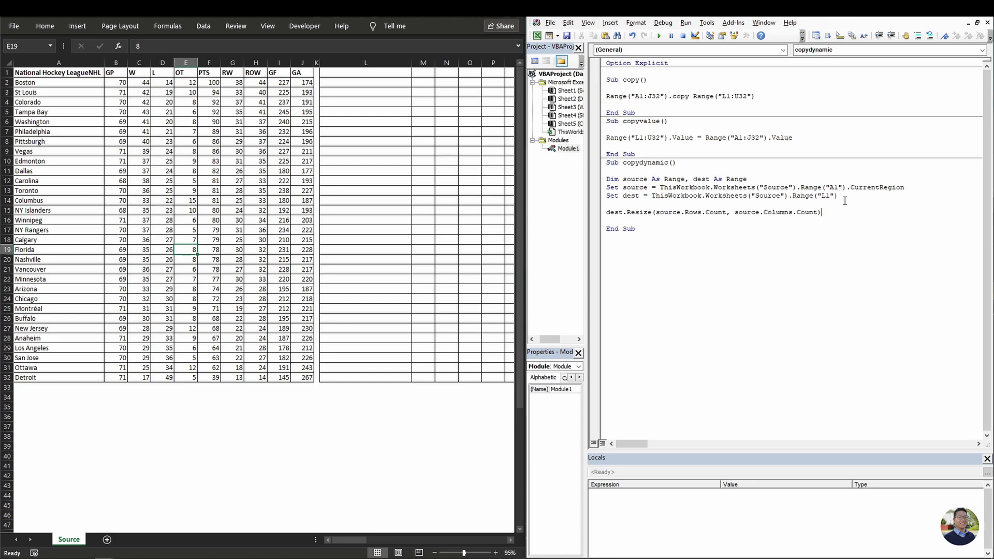
{"action": "type", "text": ".value = source.Value"}
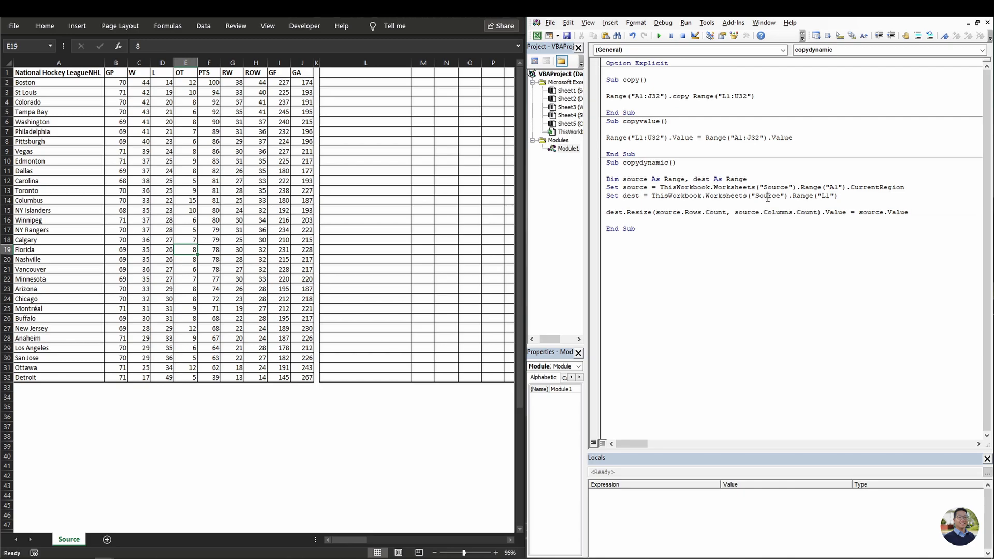
Run copydynamic so the extended NHL table is copied starting at L1.
{"action": "left_click", "coordinate": [660, 35]}
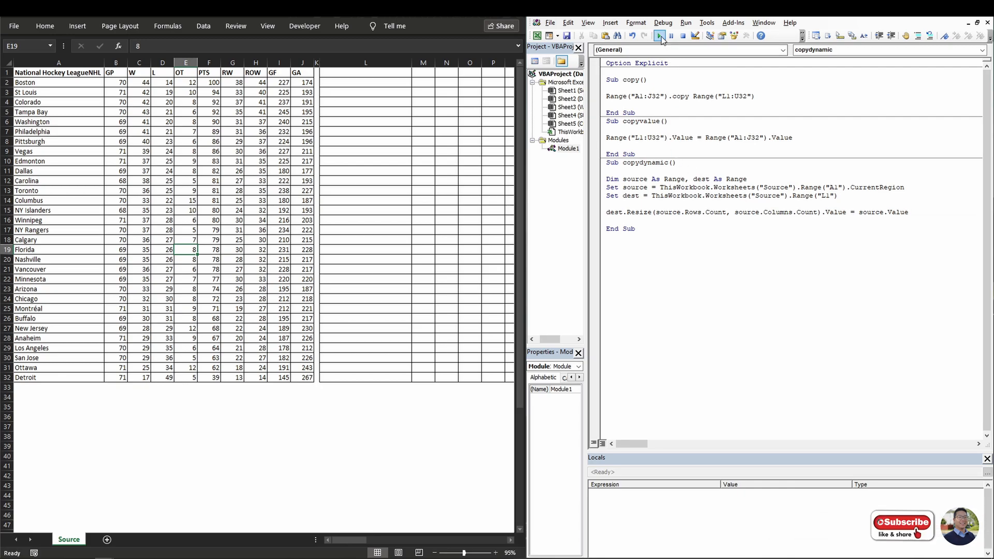
{"action": "left_click", "coordinate": [660, 35]}
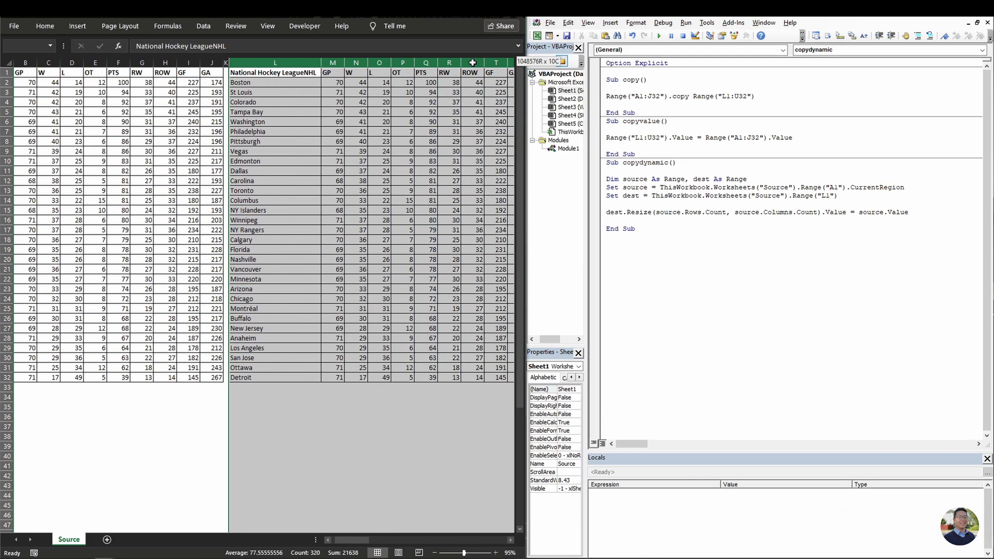
{"action": "right_click", "coordinate": [472, 62]}
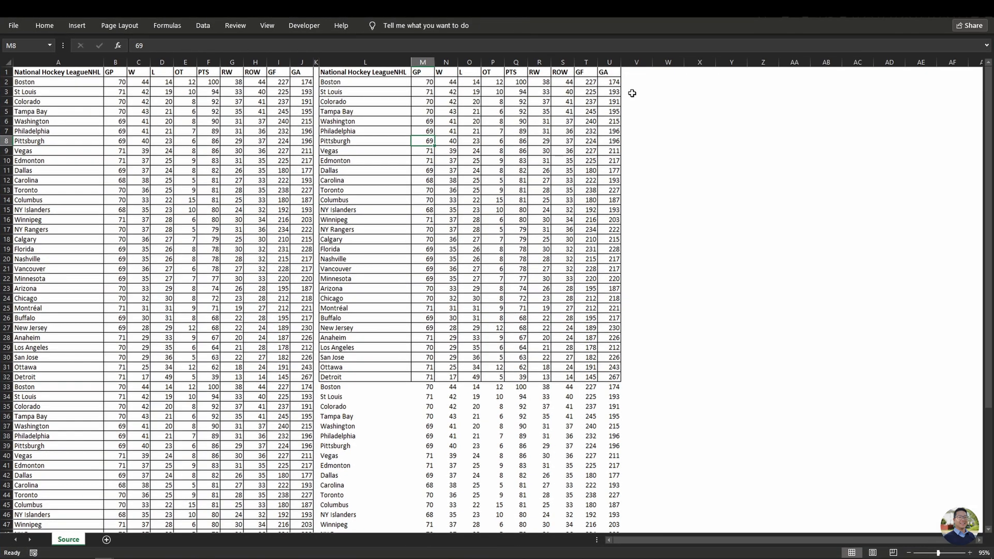
Insert a rectangle shape beside the tables.
{"action": "left_click", "coordinate": [77, 25]}
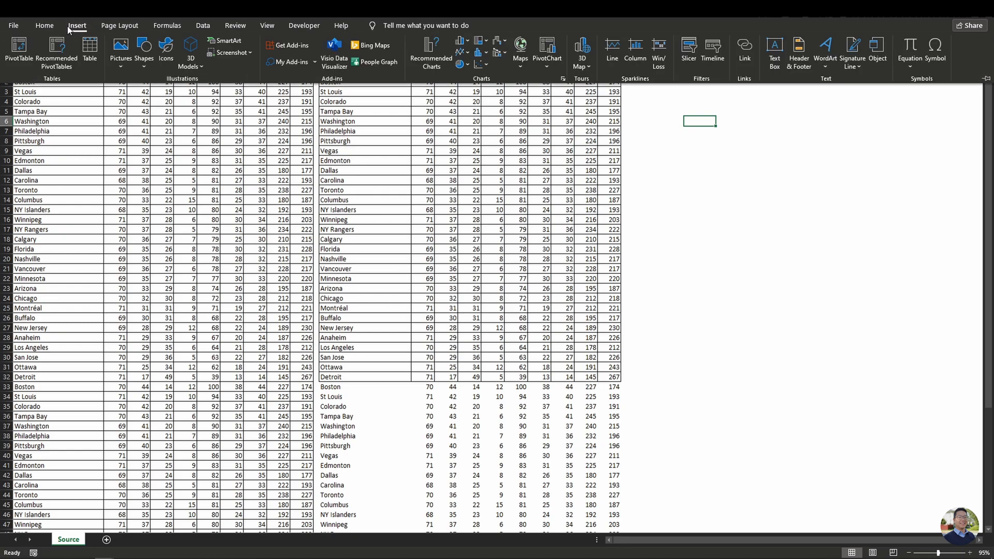
{"action": "left_click", "coordinate": [143, 51]}
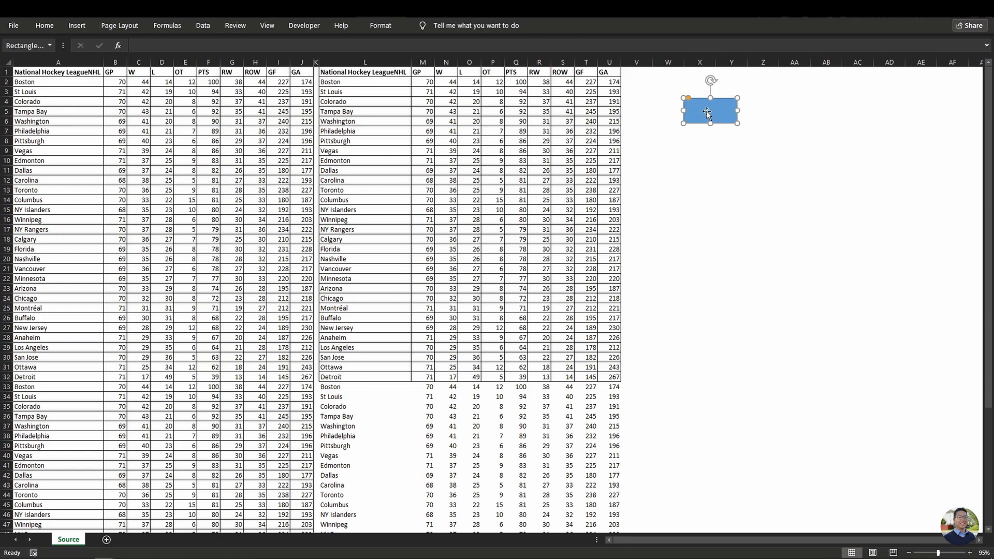
{"action": "right_click", "coordinate": [710, 111]}
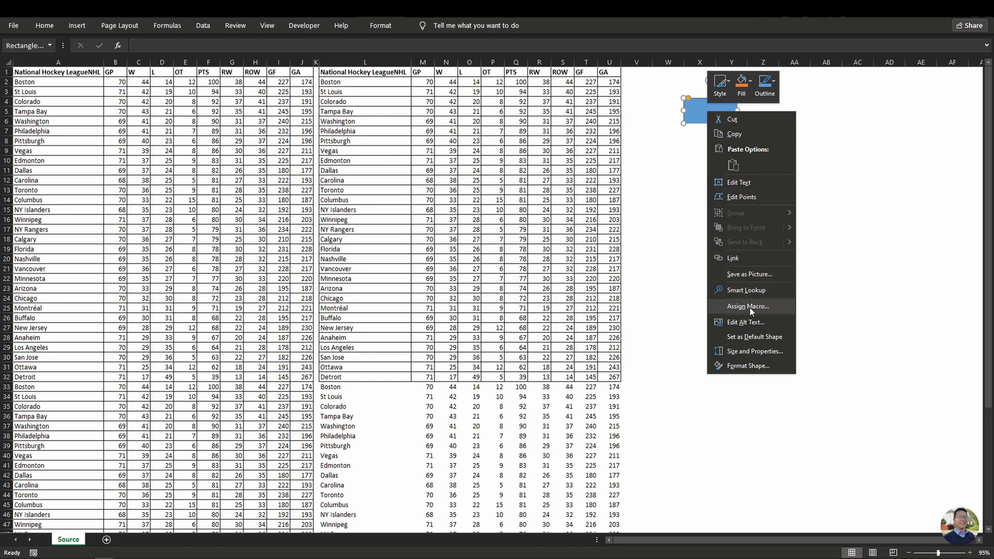
Assign the copydynamic macro to the rectangle.
{"action": "left_click", "coordinate": [748, 307]}
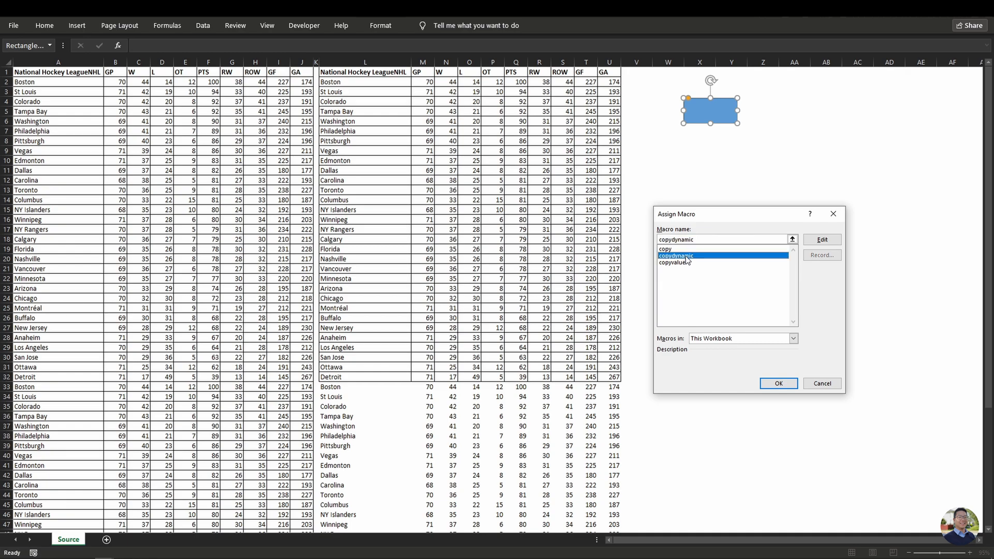
{"action": "left_click", "coordinate": [778, 383]}
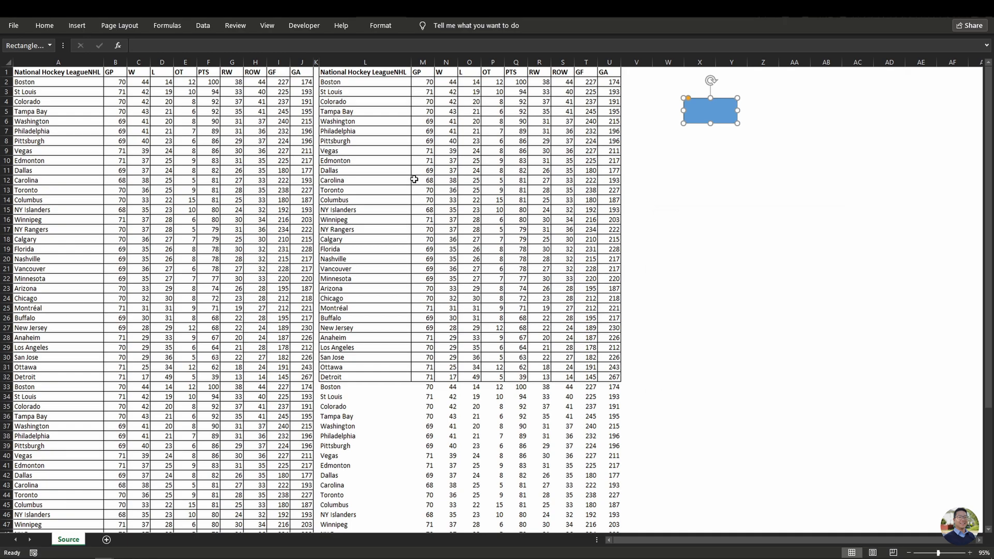
{"action": "right_click", "coordinate": [365, 61]}
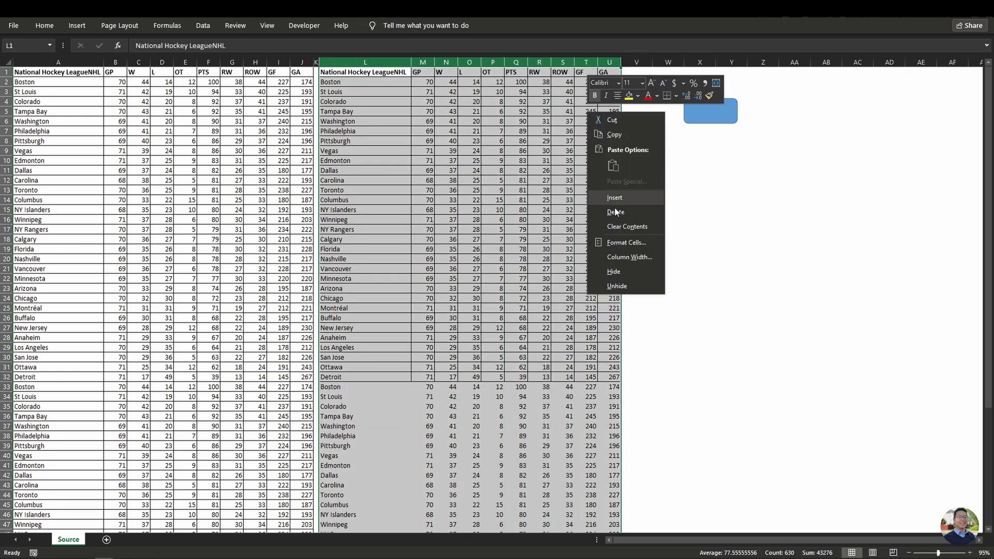